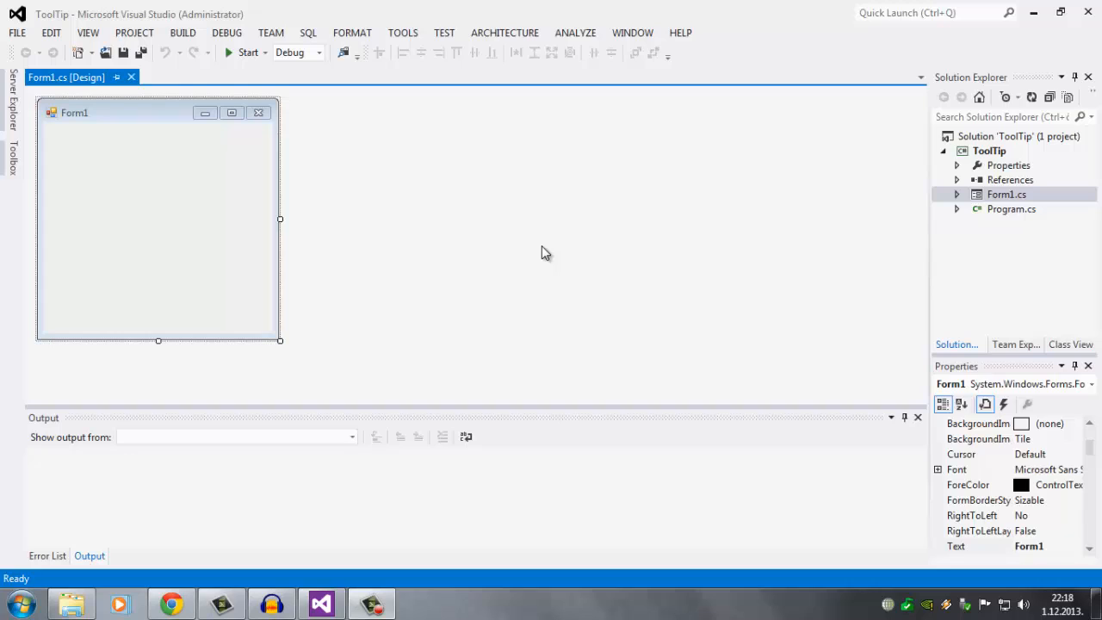
pyautogui.moveTo(417, 127)
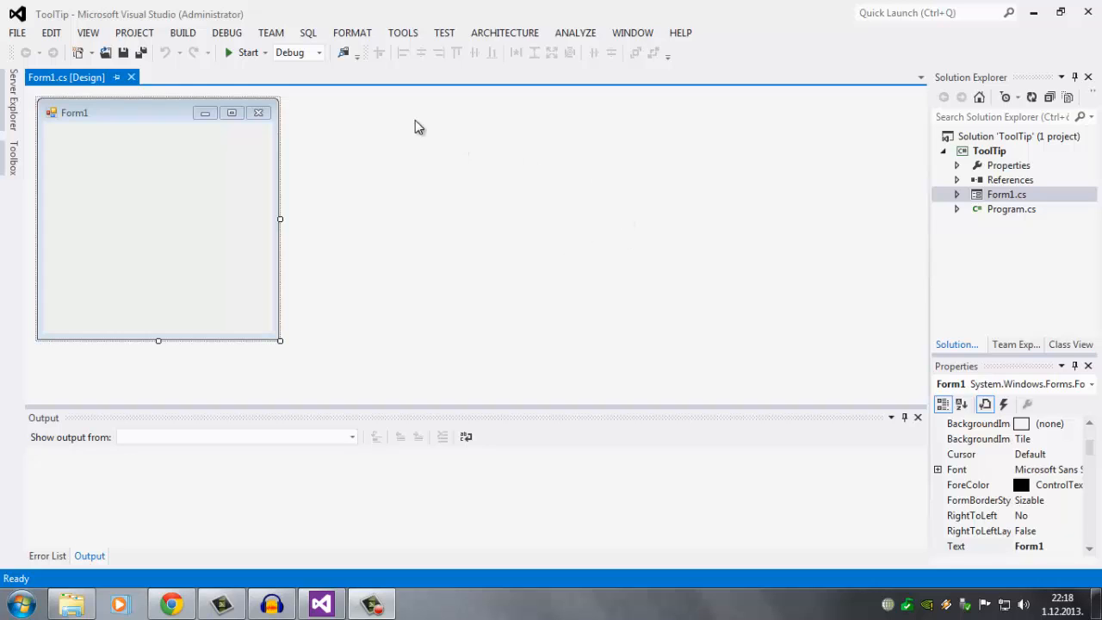
pyautogui.moveTo(410, 120)
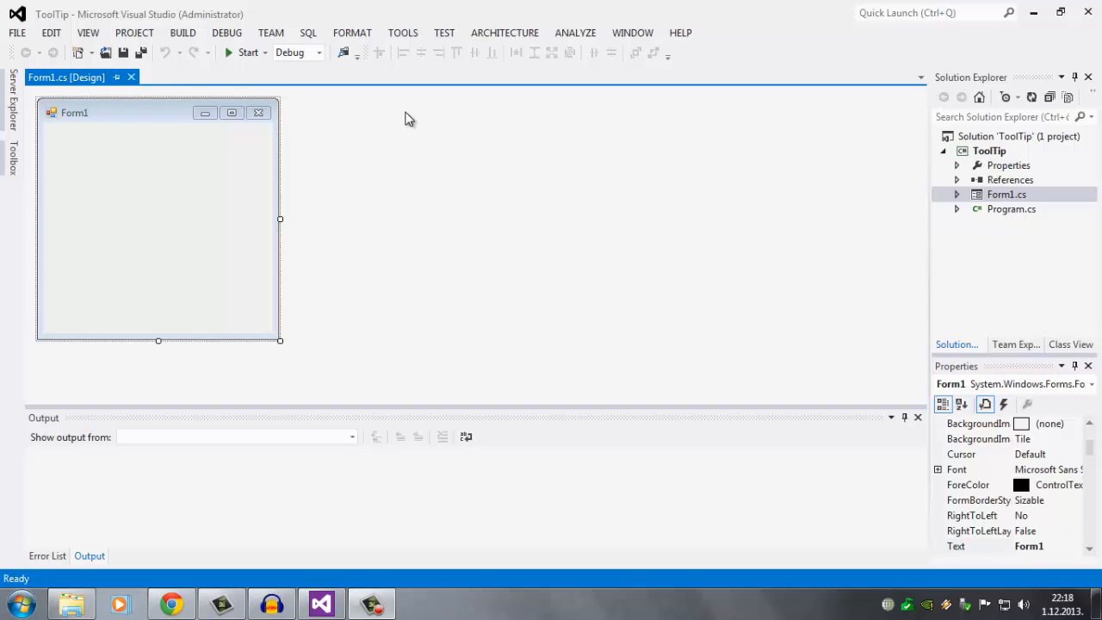
pyautogui.moveTo(375, 159)
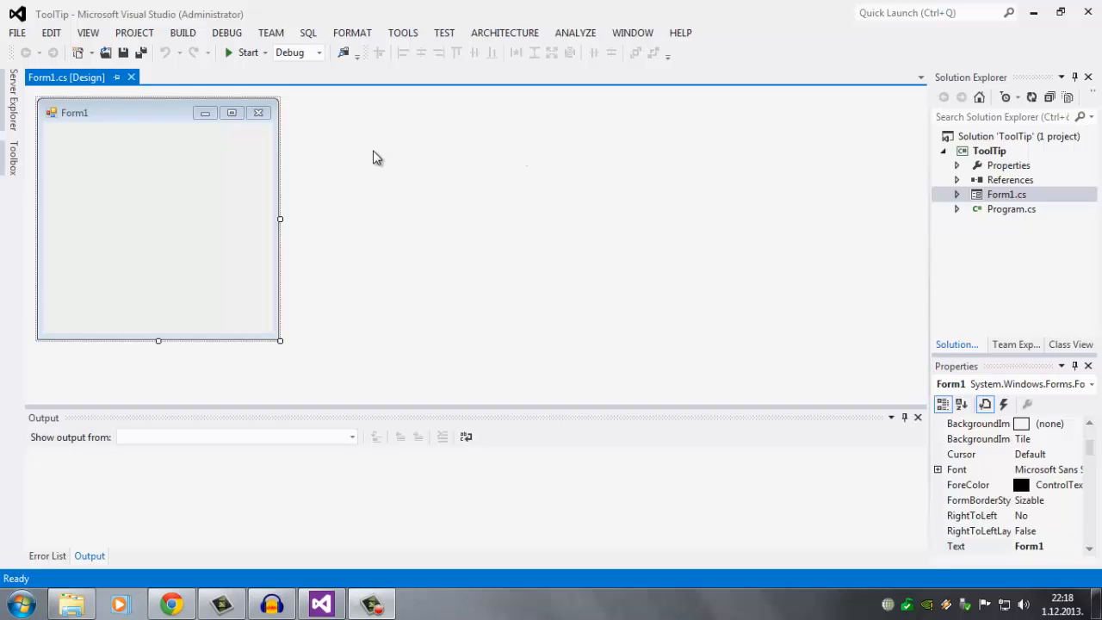
pyautogui.moveTo(379, 160)
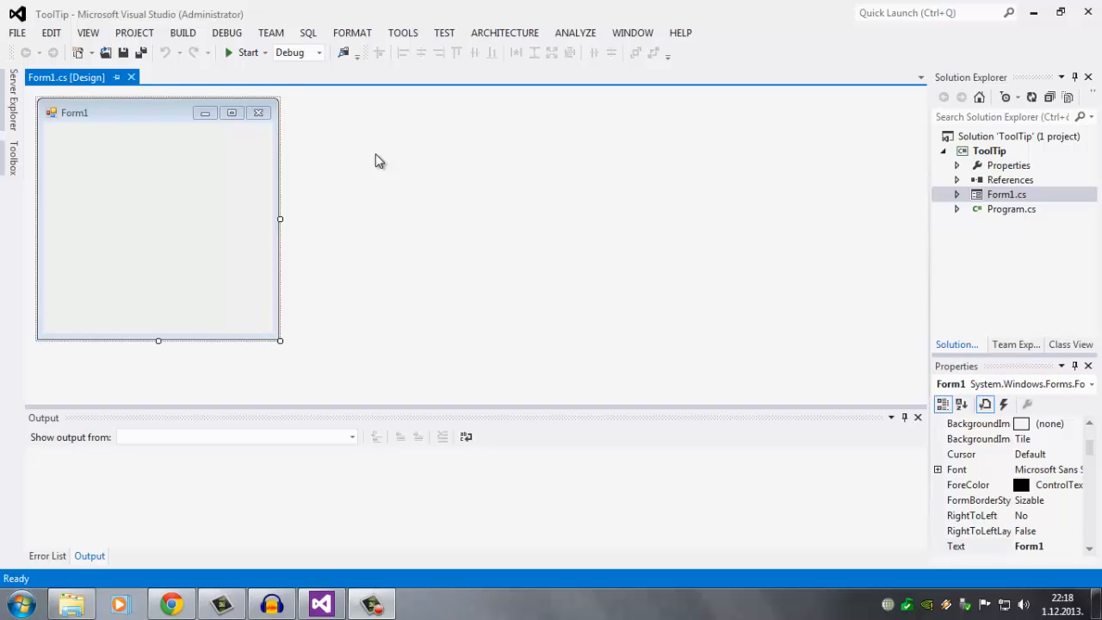
pyautogui.moveTo(377, 149)
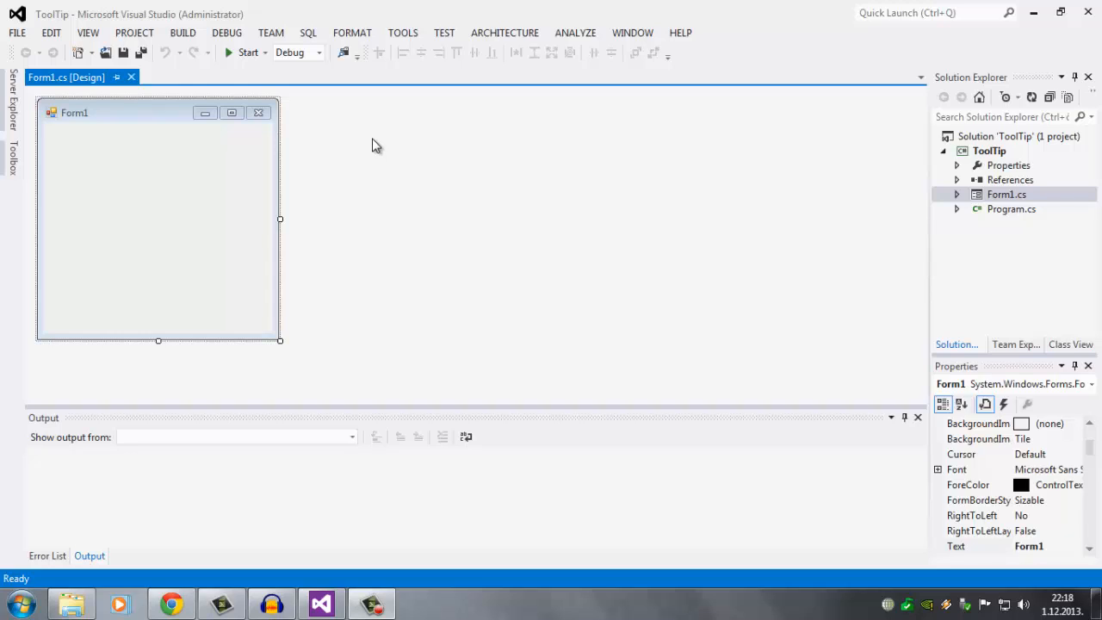
pyautogui.moveTo(421, 134)
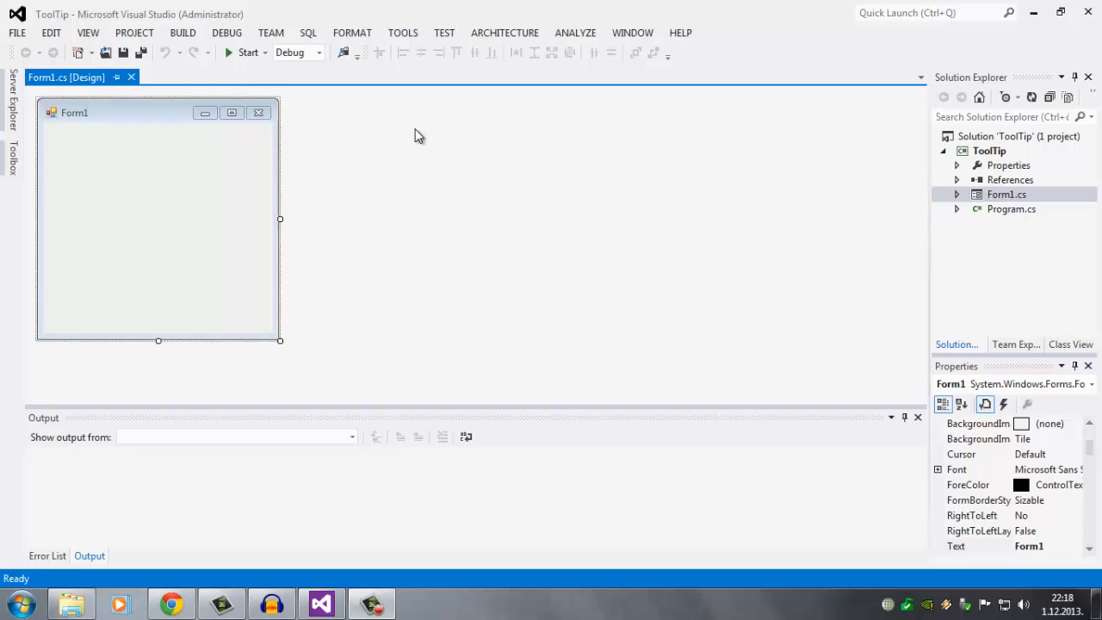
pyautogui.moveTo(398, 170)
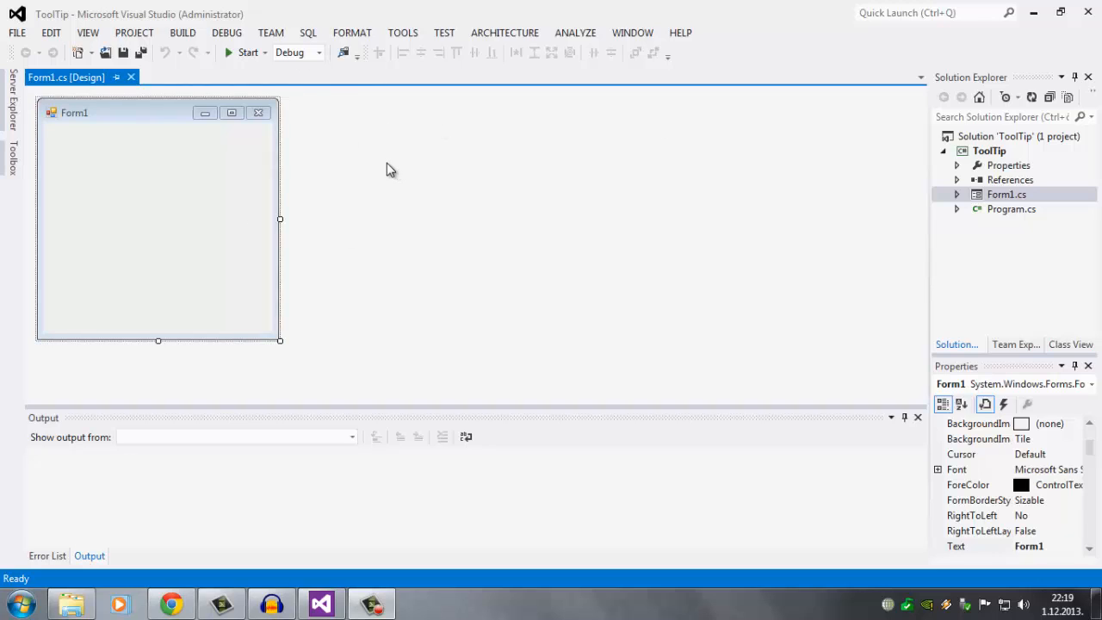
# - Add a Button and a toolTip1 component from the Toolbox, then select Form1
pyautogui.click(11, 158)
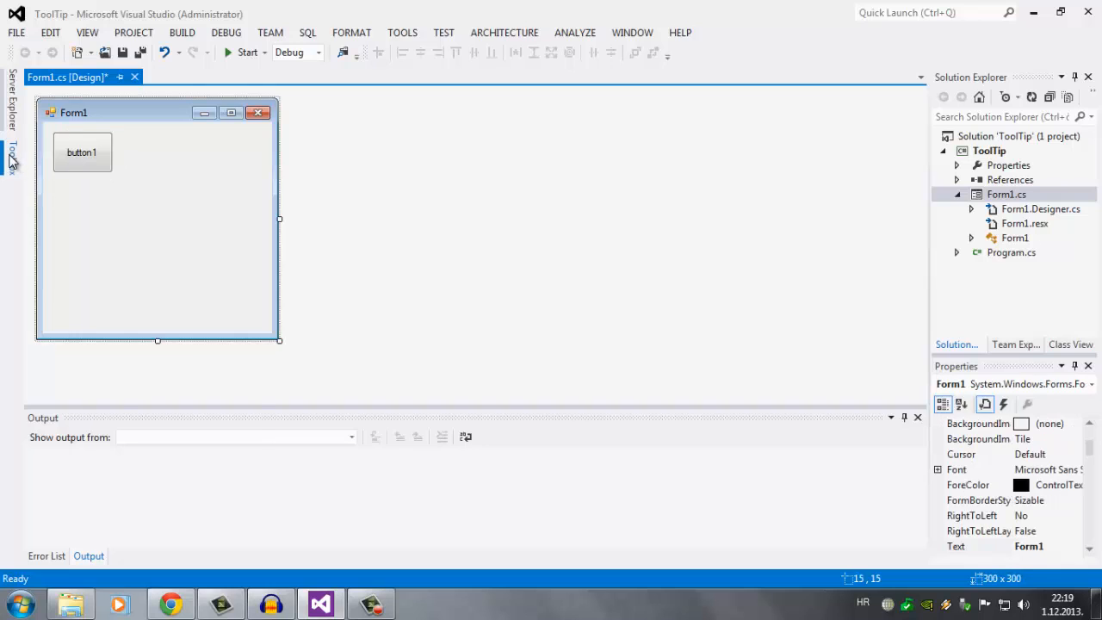
pyautogui.click(11, 158)
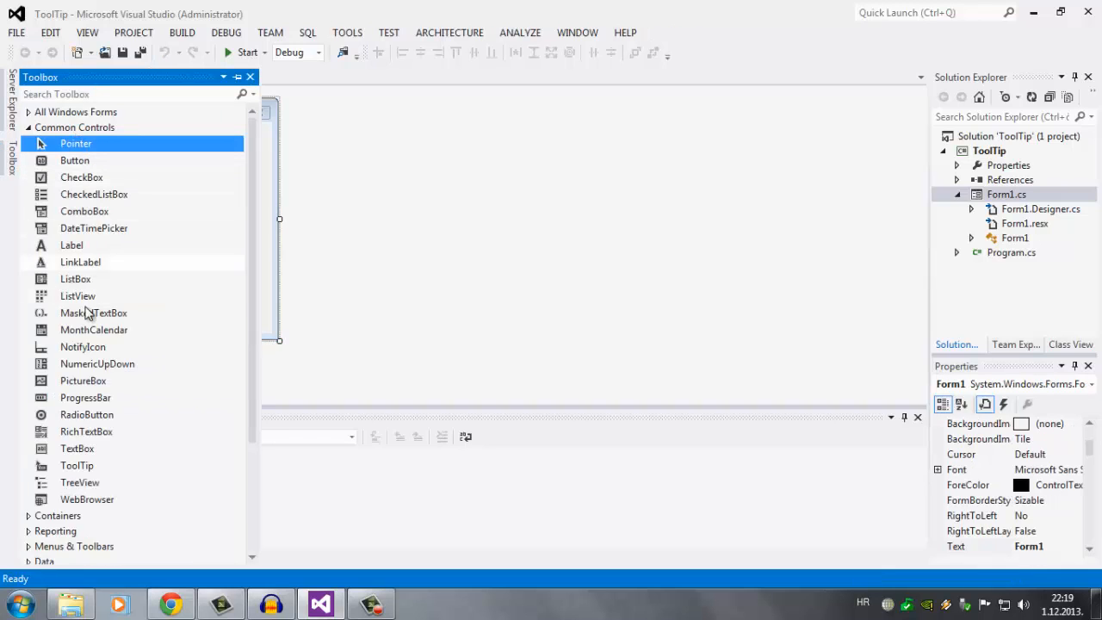
pyautogui.moveTo(76, 465)
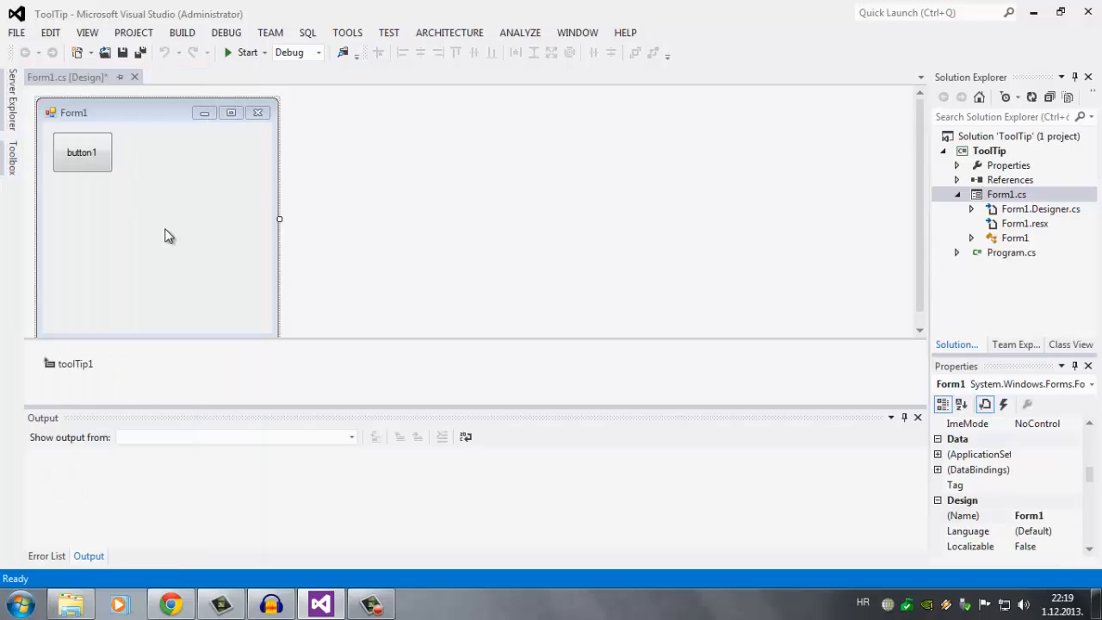
pyautogui.click(76, 361)
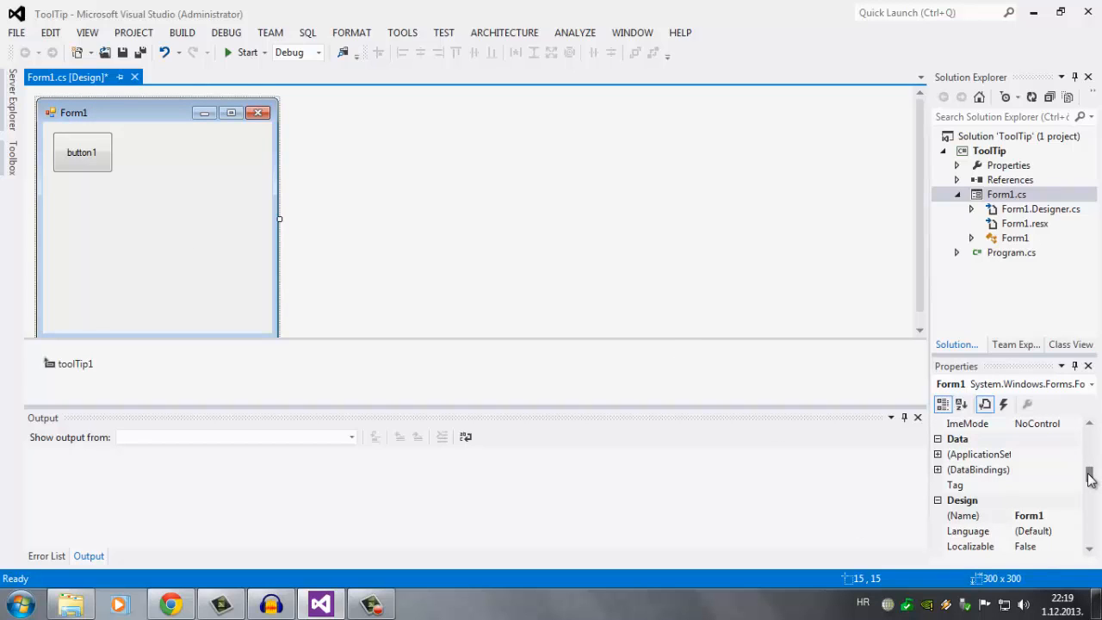
# - Set Form1's 'ToolTip on toolTip1' property to 'This is a test'
pyautogui.scroll(-3)
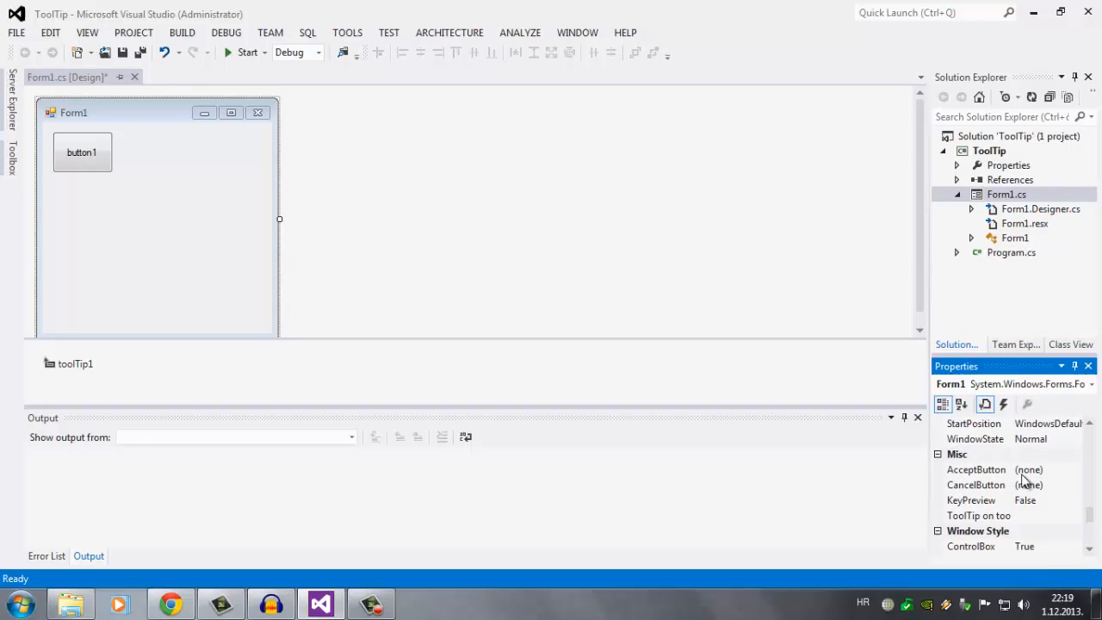
pyautogui.moveTo(1043, 527)
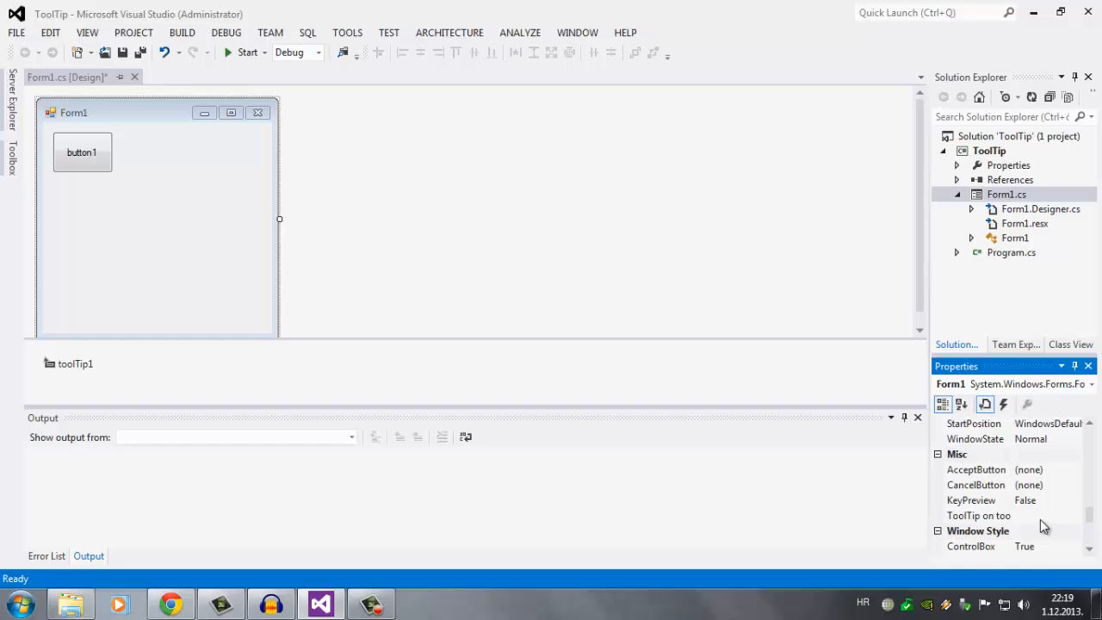
pyautogui.click(978, 515)
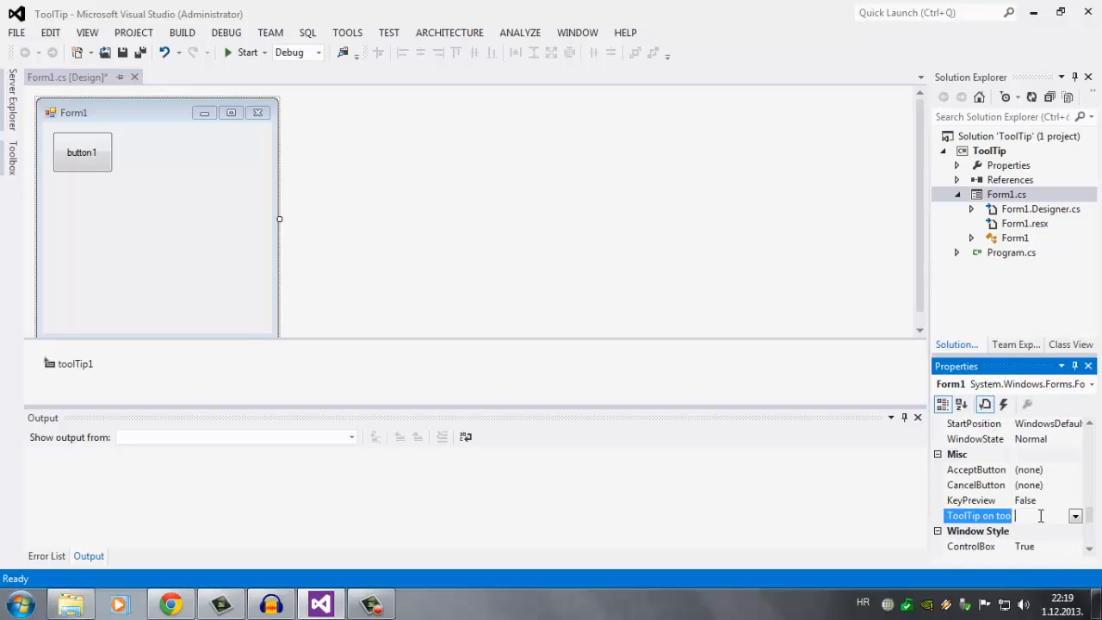
pyautogui.write('This is a test')
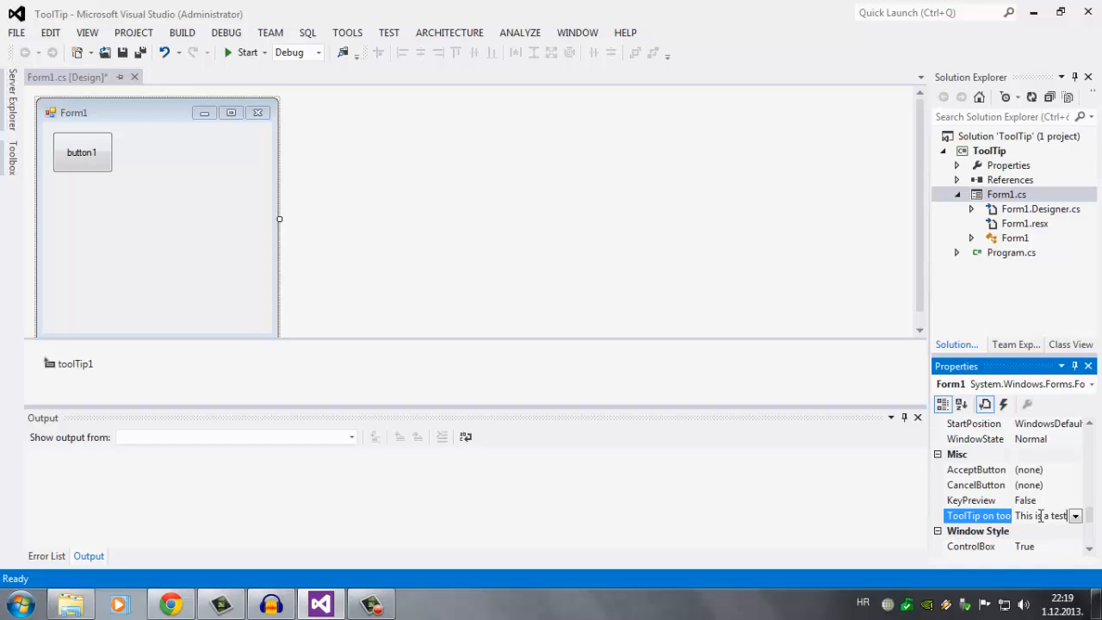
# - Set button1's 'ToolTip on toolTip1' property to 'Info about button'
pyautogui.click(81, 151)
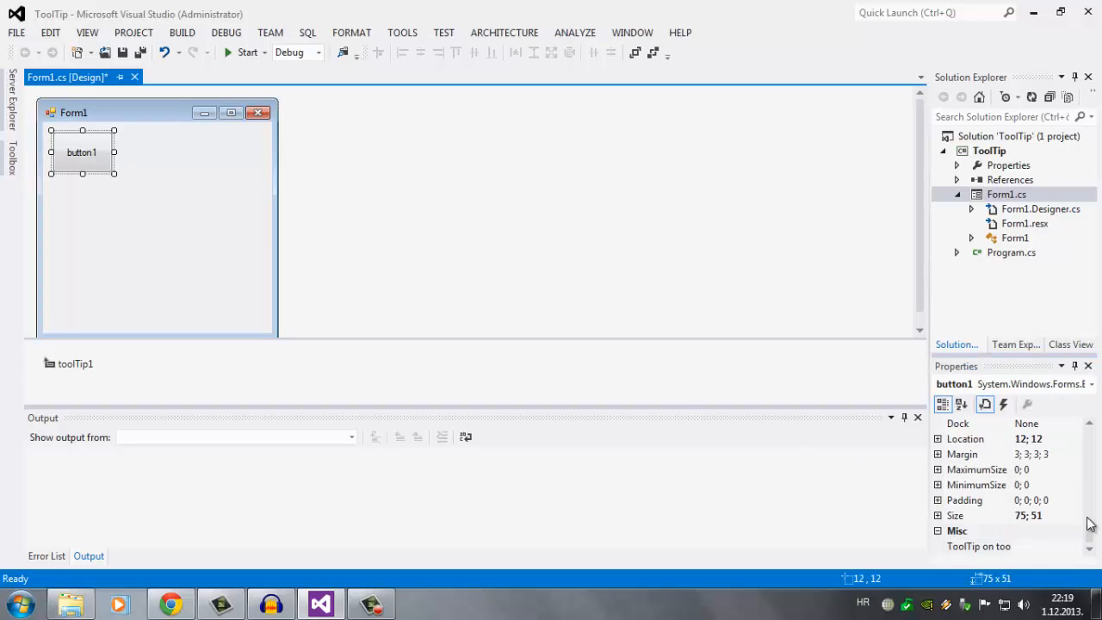
pyautogui.click(978, 546)
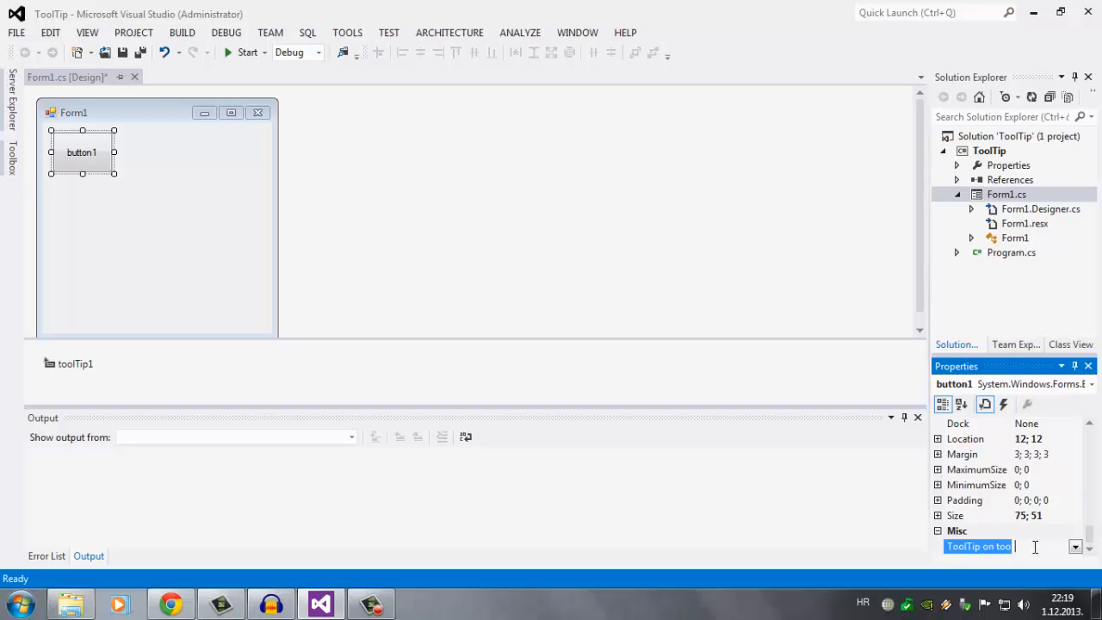
pyautogui.write('Inf')
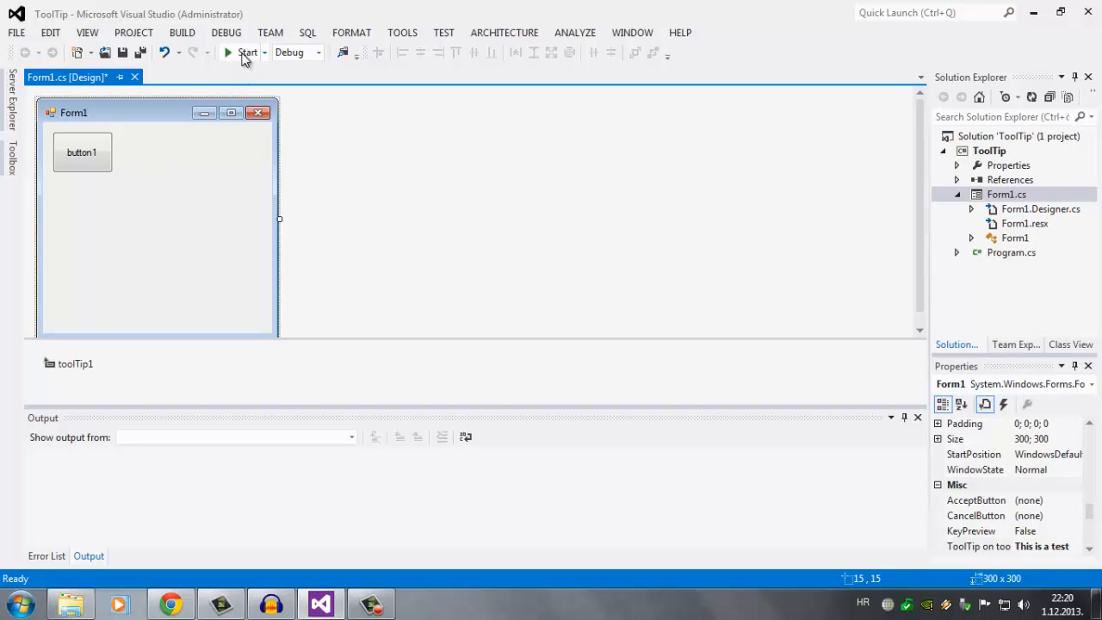
pyautogui.moveTo(244, 54)
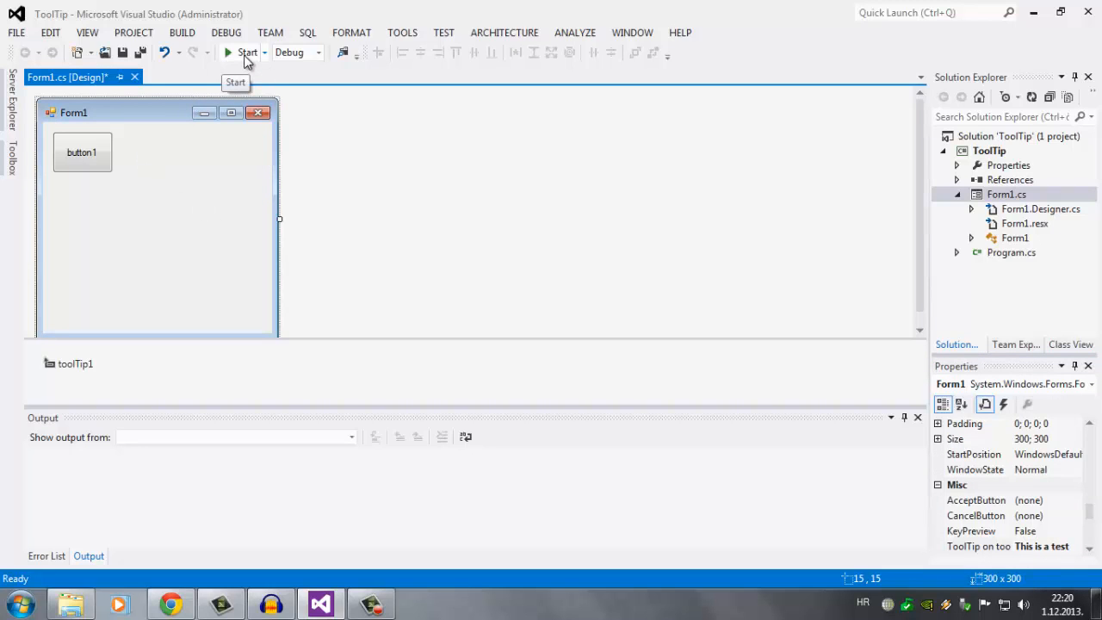
# - Run the app and hover Form1 and button1 to show both tooltips
pyautogui.click(248, 52)
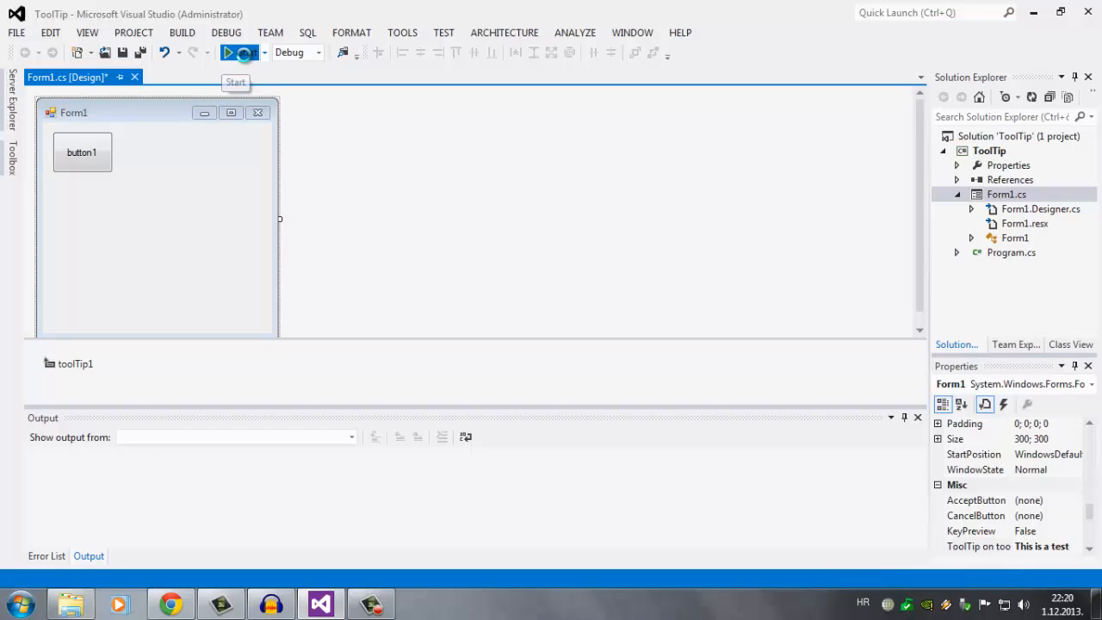
pyautogui.click(227, 51)
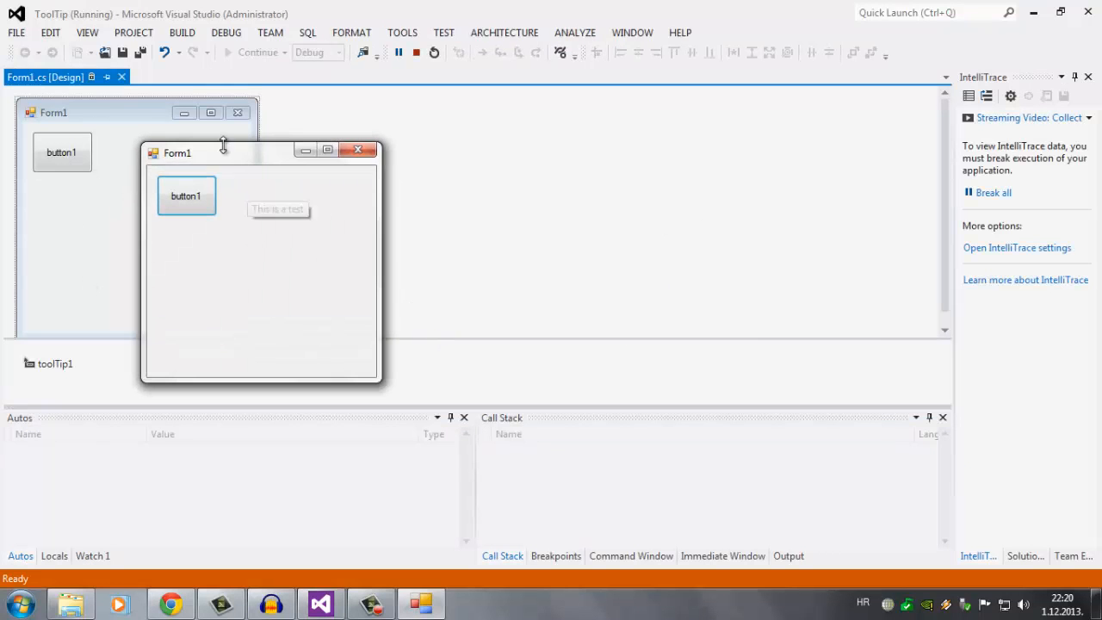
pyautogui.moveTo(176, 151); pyautogui.dragTo(386, 134)
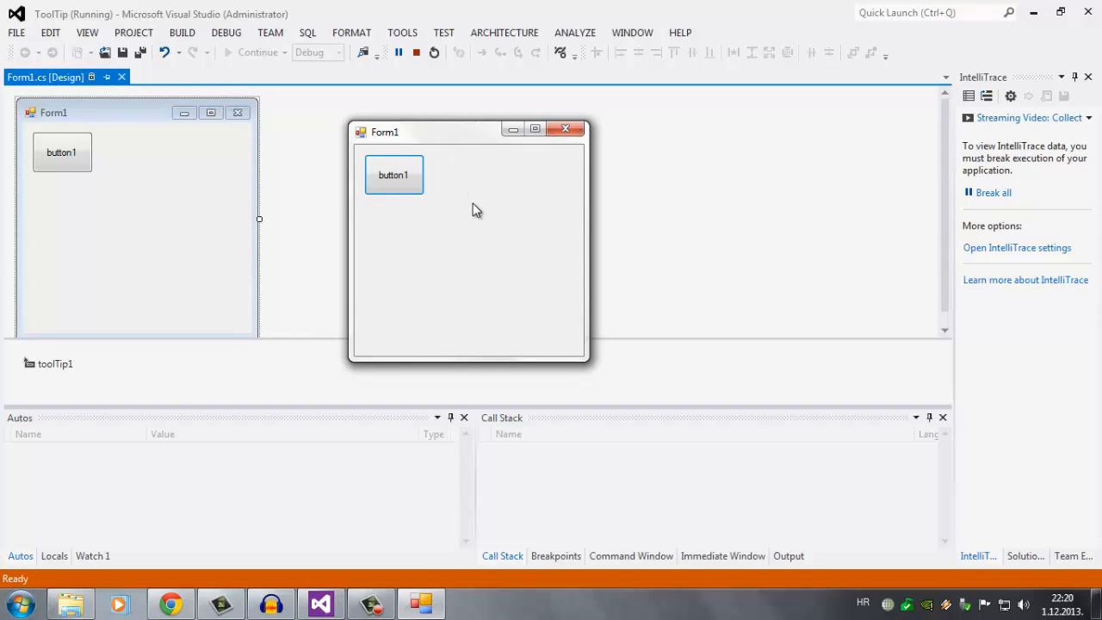
pyautogui.moveTo(468, 274)
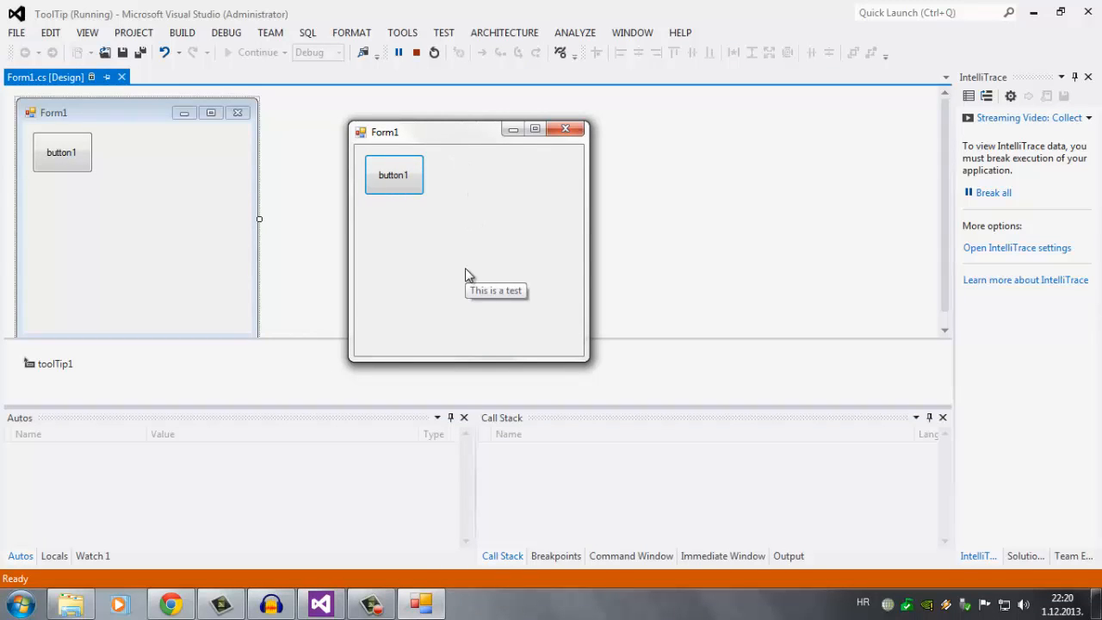
pyautogui.moveTo(396, 181)
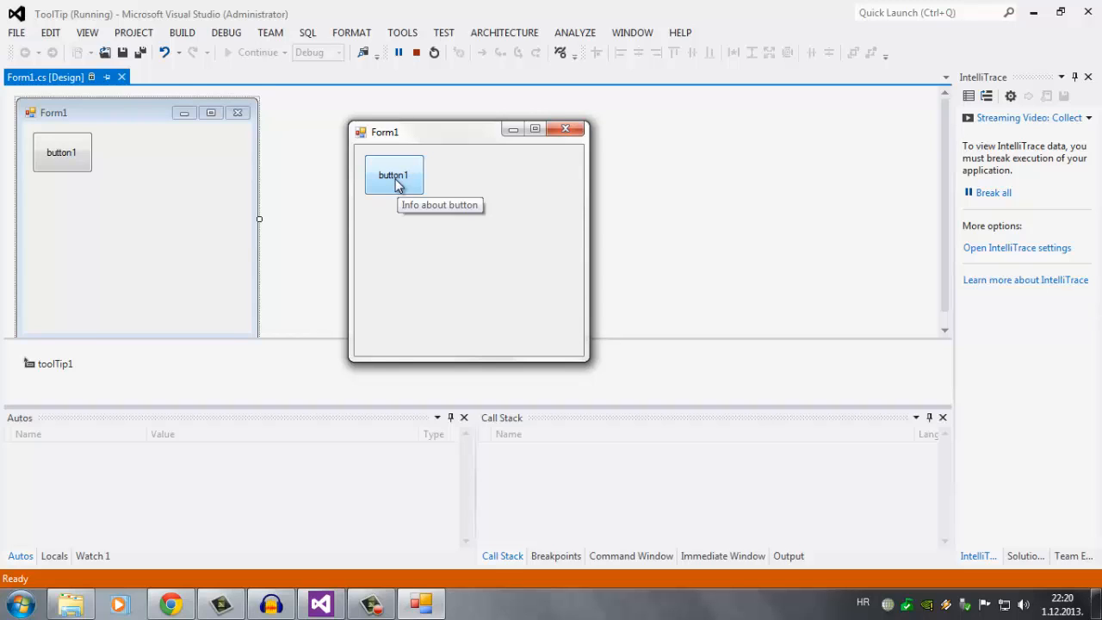
pyautogui.moveTo(395, 186)
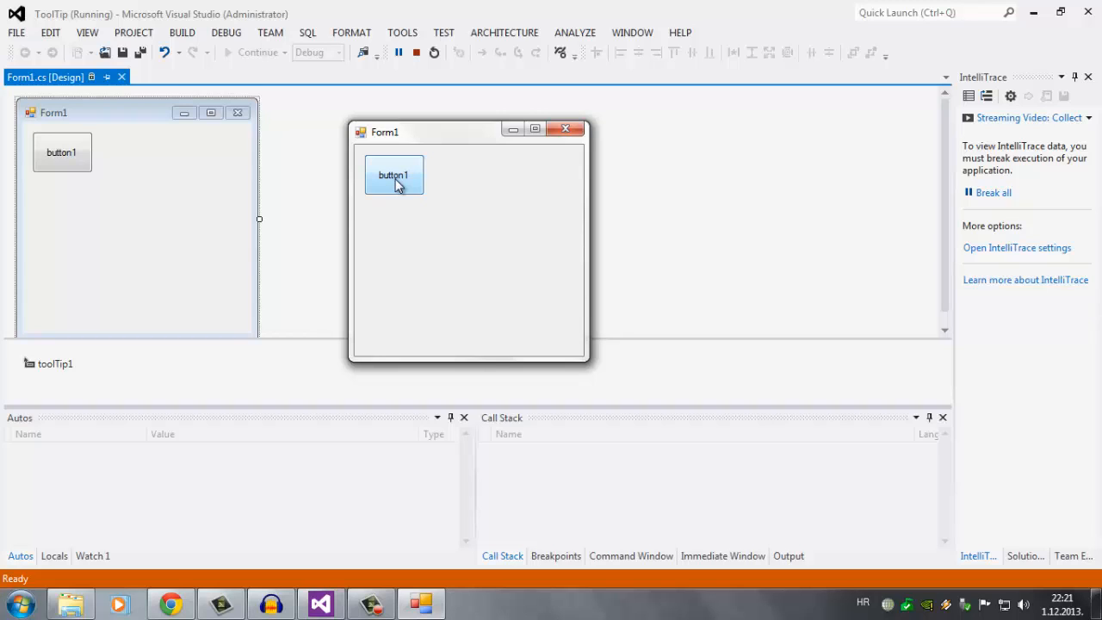
pyautogui.moveTo(404, 186)
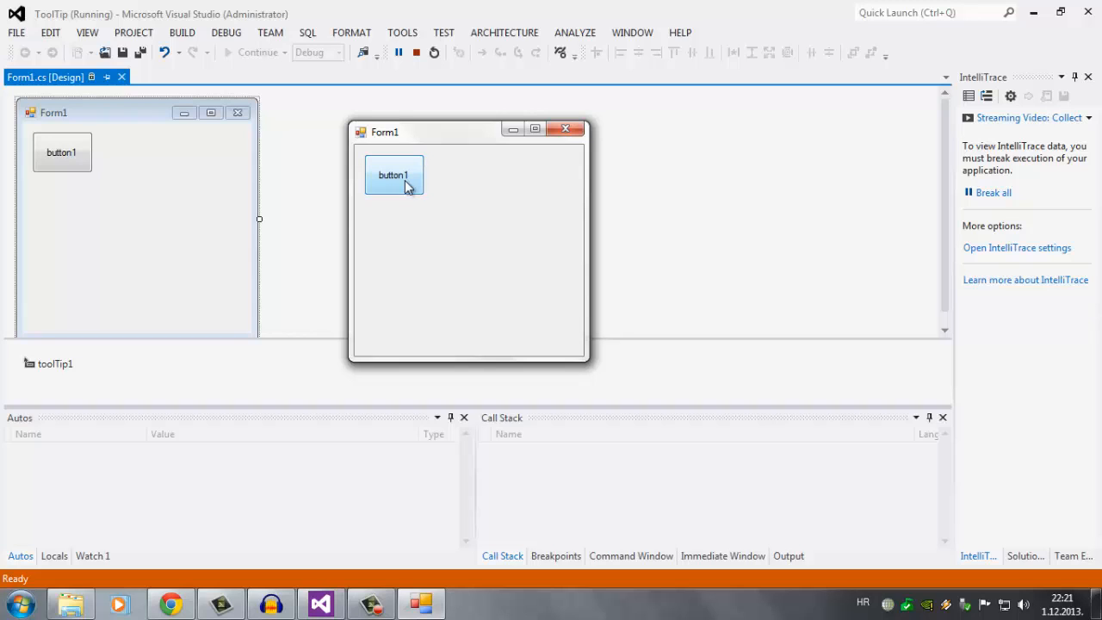
pyautogui.moveTo(405, 181)
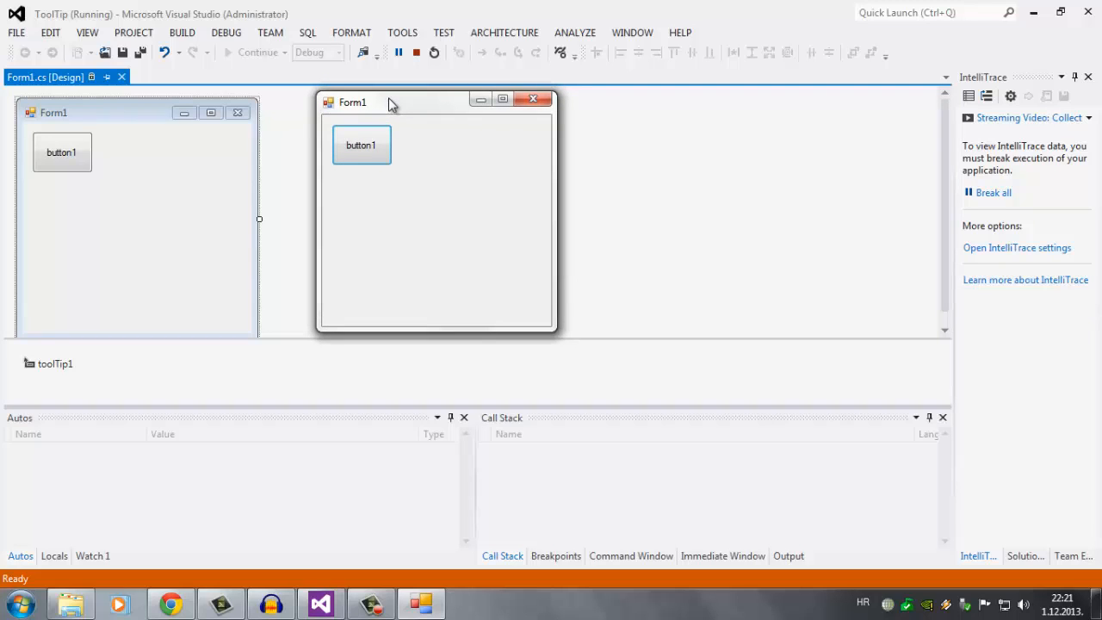
pyautogui.moveTo(203, 105)
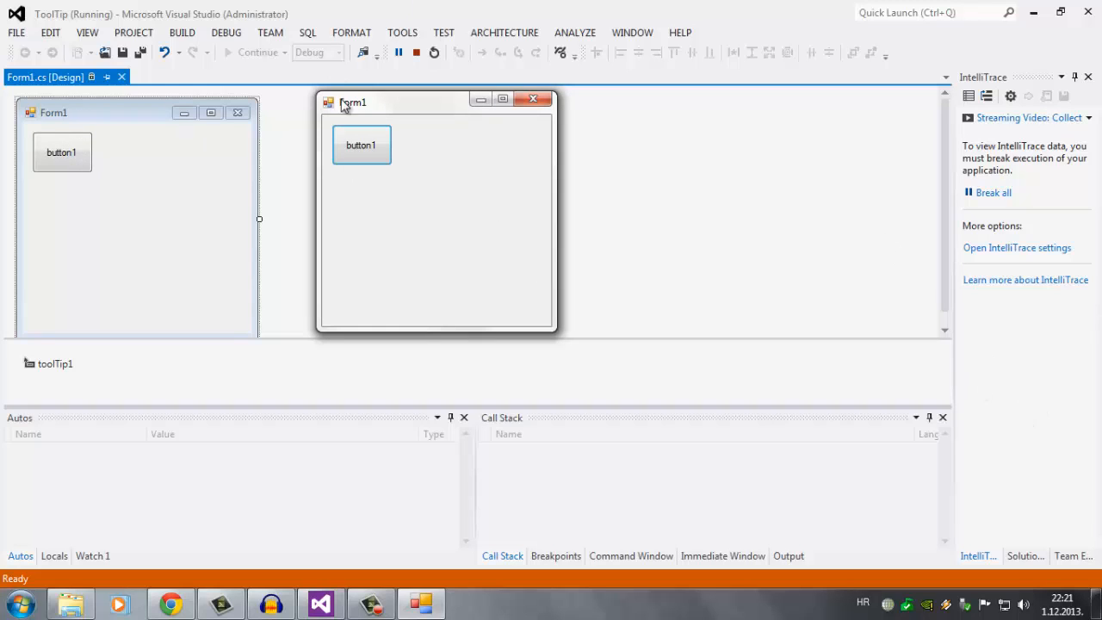
pyautogui.moveTo(372, 141)
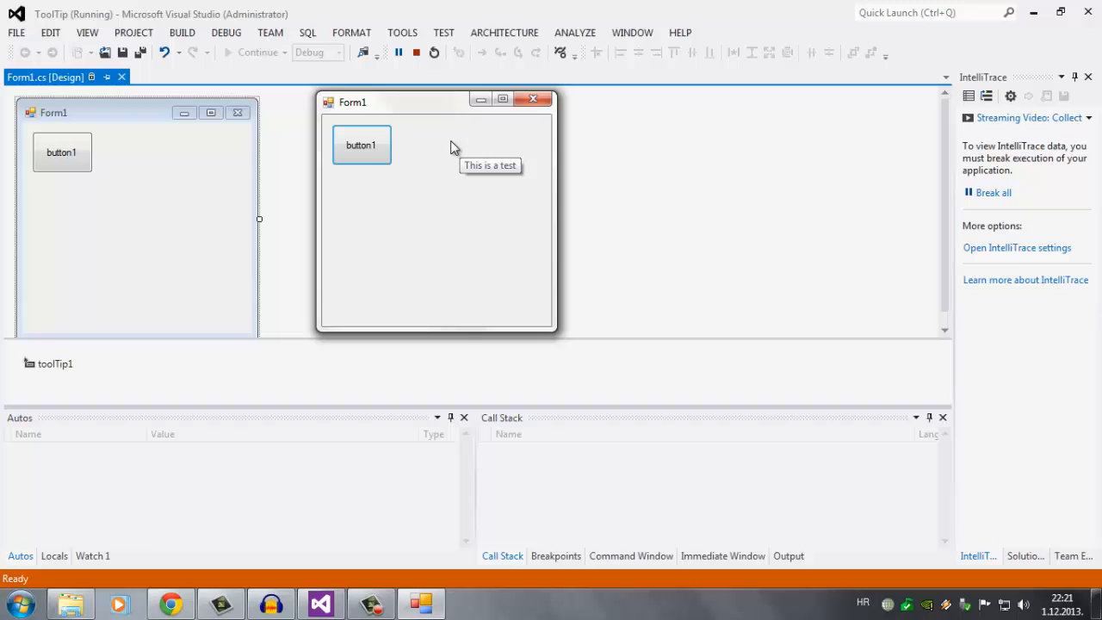
pyautogui.moveTo(455, 148)
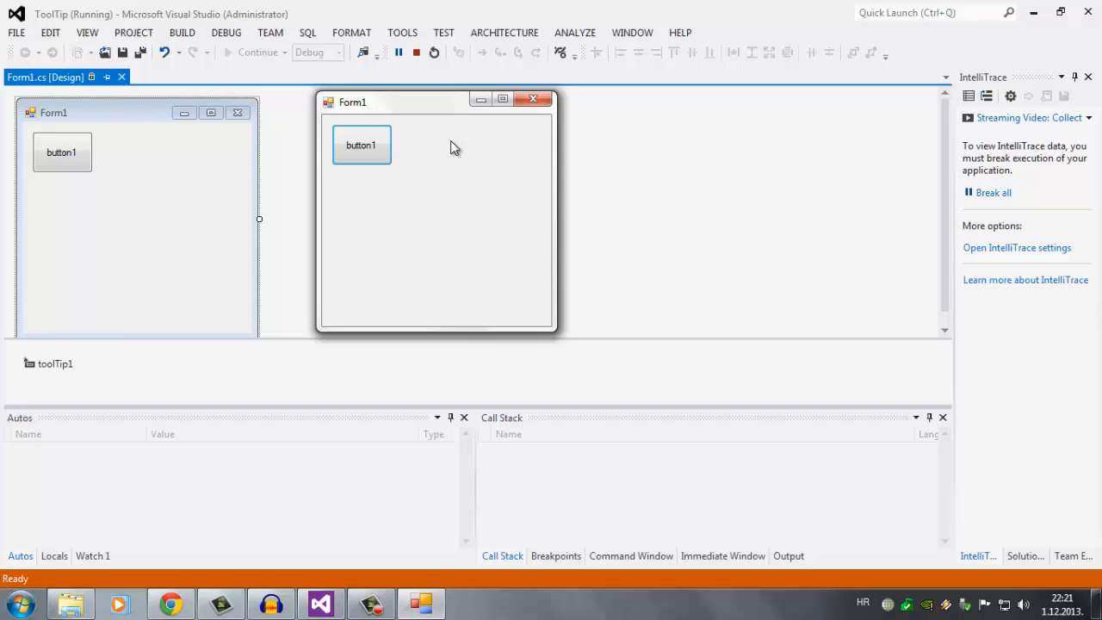